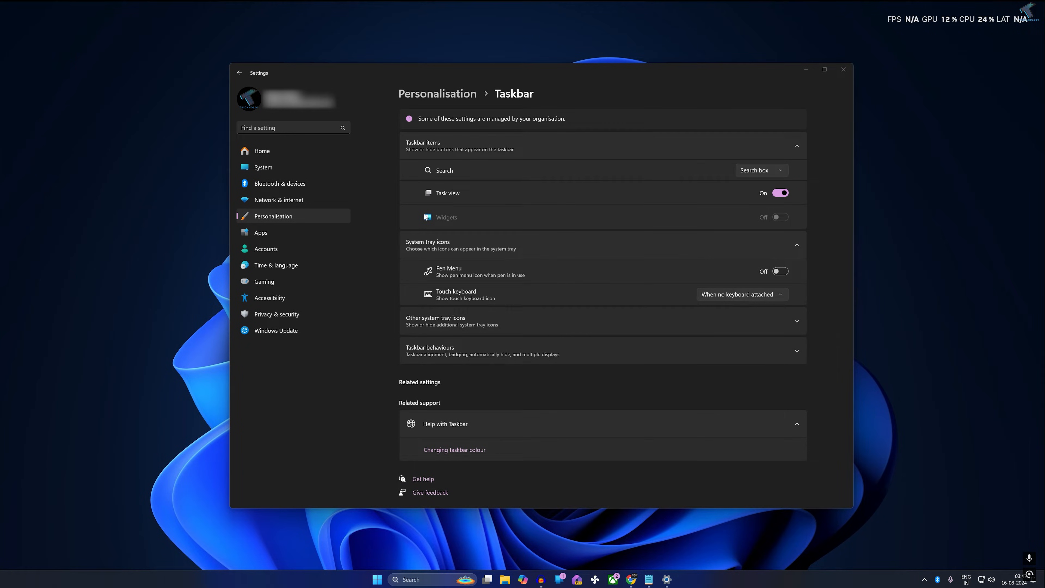
pyautogui.moveTo(464, 229)
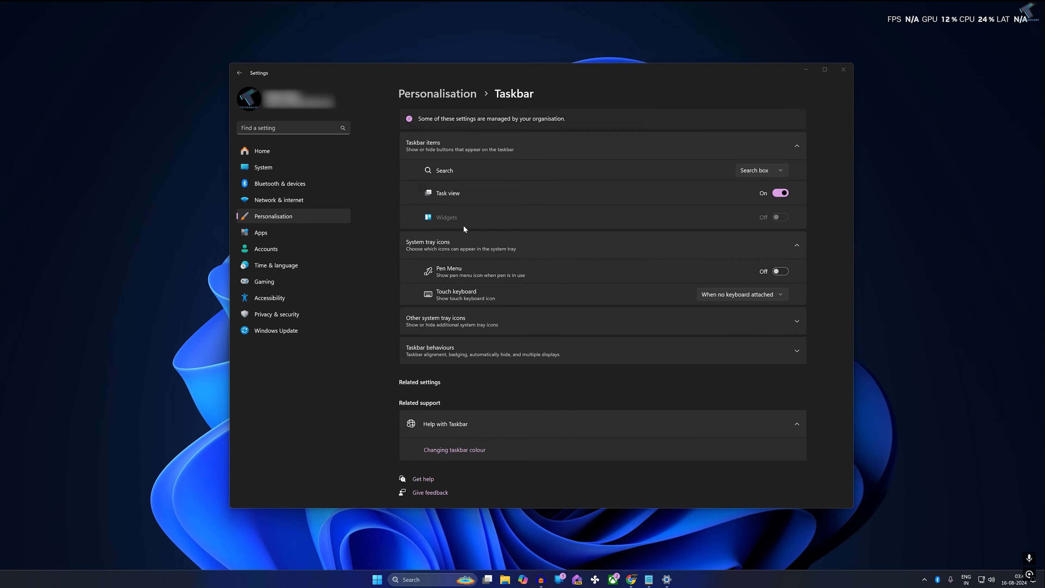
pyautogui.moveTo(413, 220)
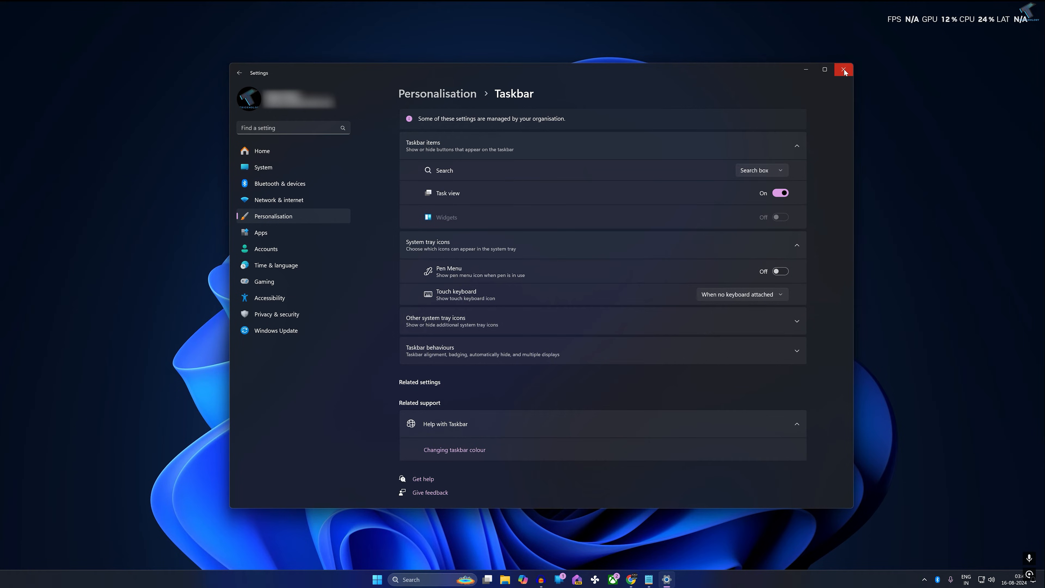
# - Close Settings and launch the Local Group Policy Editor via gpedit.msc from Start
pyautogui.click(844, 70)
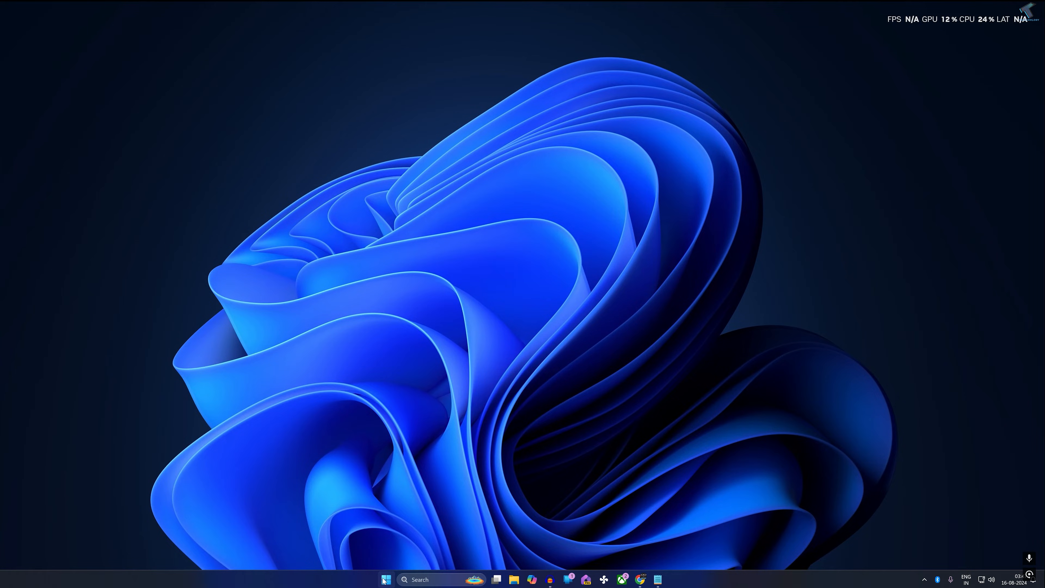
pyautogui.click(385, 578)
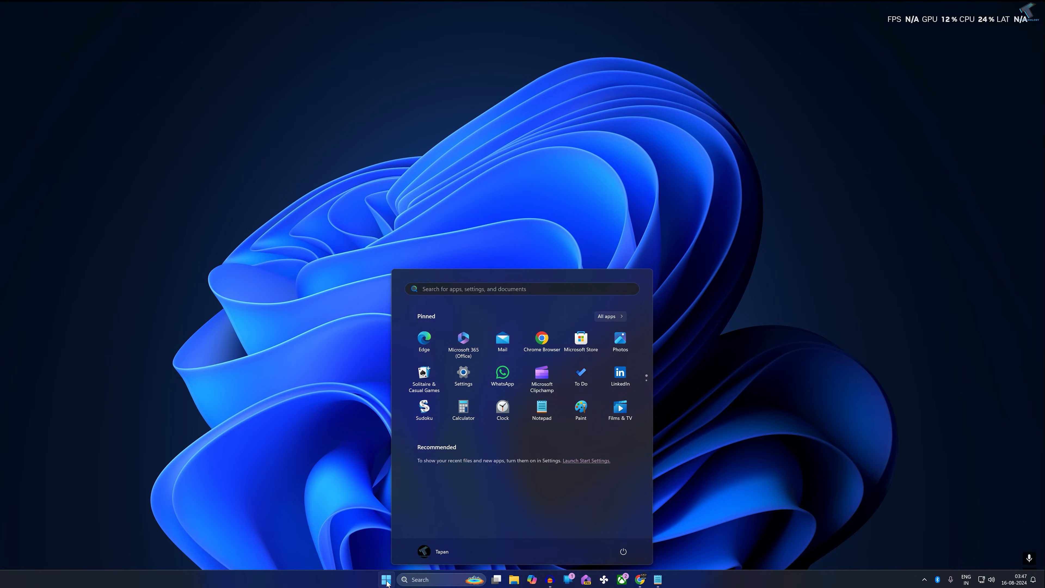
pyautogui.write('gpedit.msc')
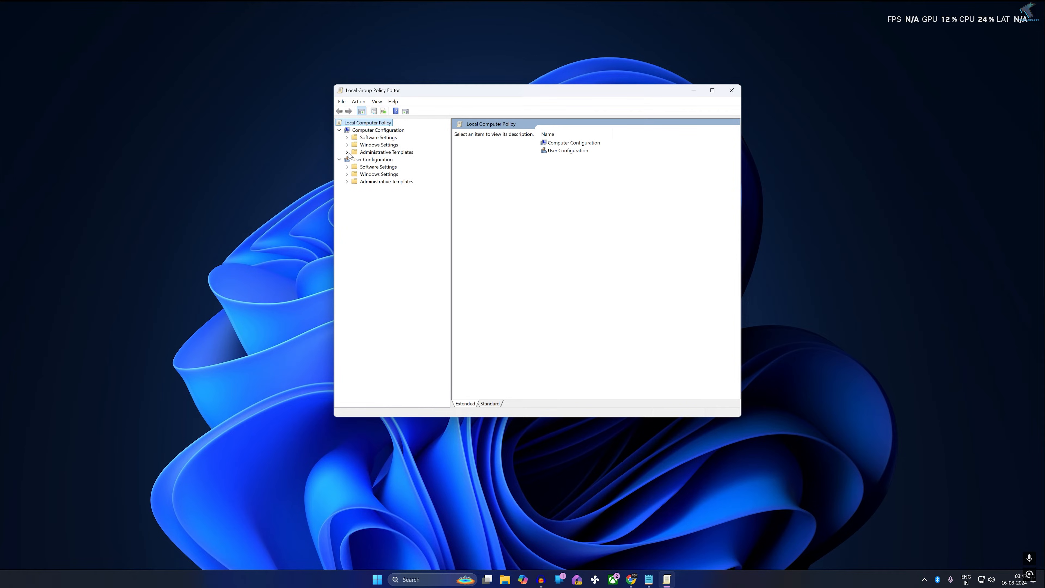
# - Navigate the policy tree to Windows Components > Widgets and select the Allow widgets policy
pyautogui.click(347, 152)
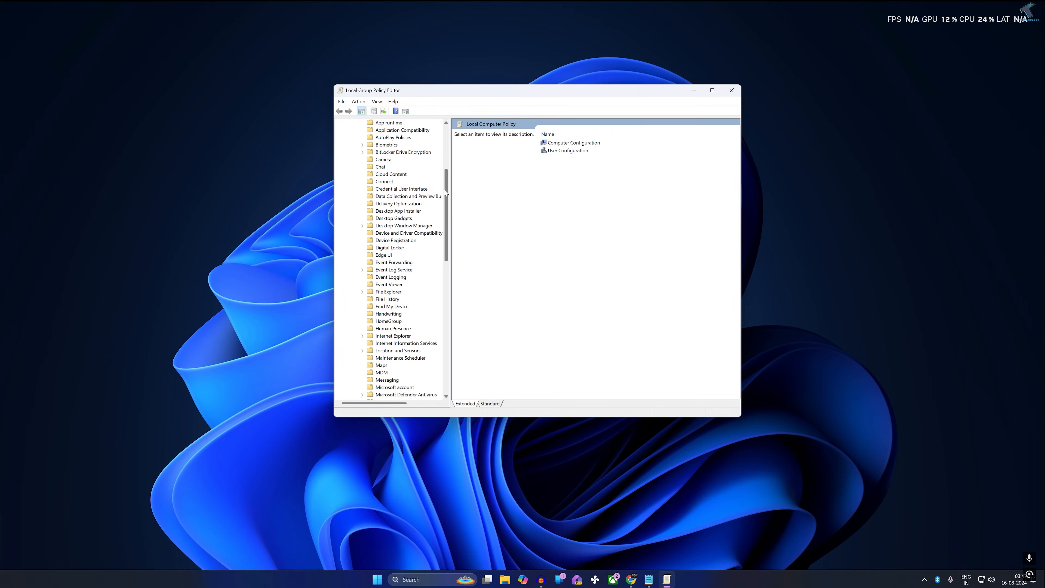
pyautogui.scroll(-3)
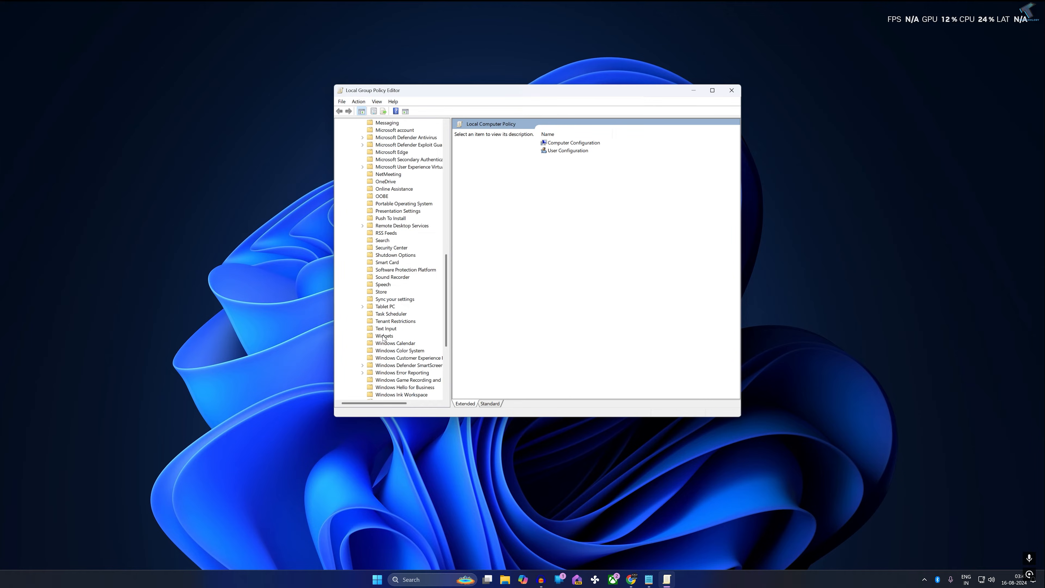
pyautogui.click(385, 336)
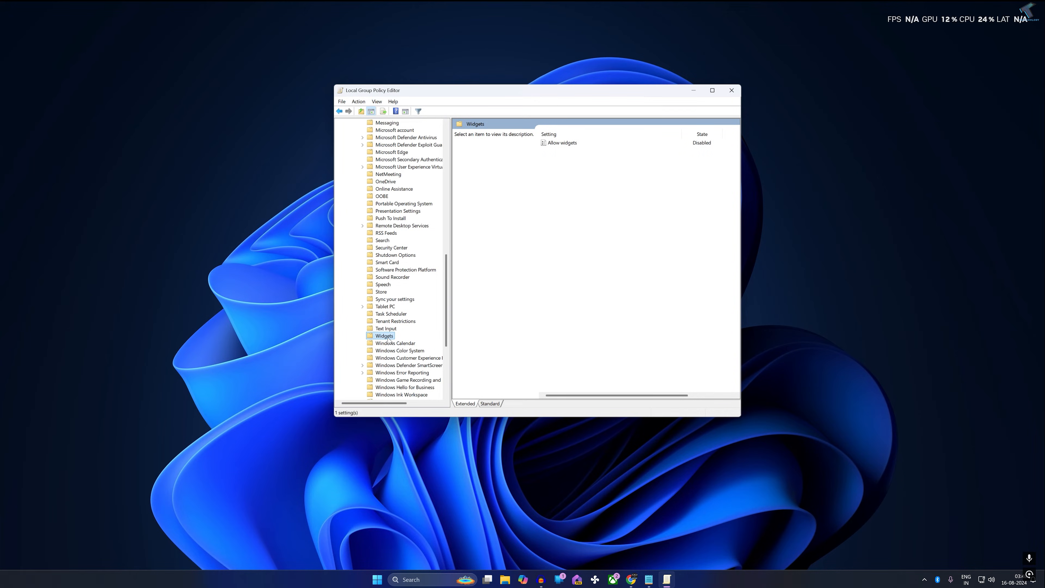
pyautogui.click(562, 143)
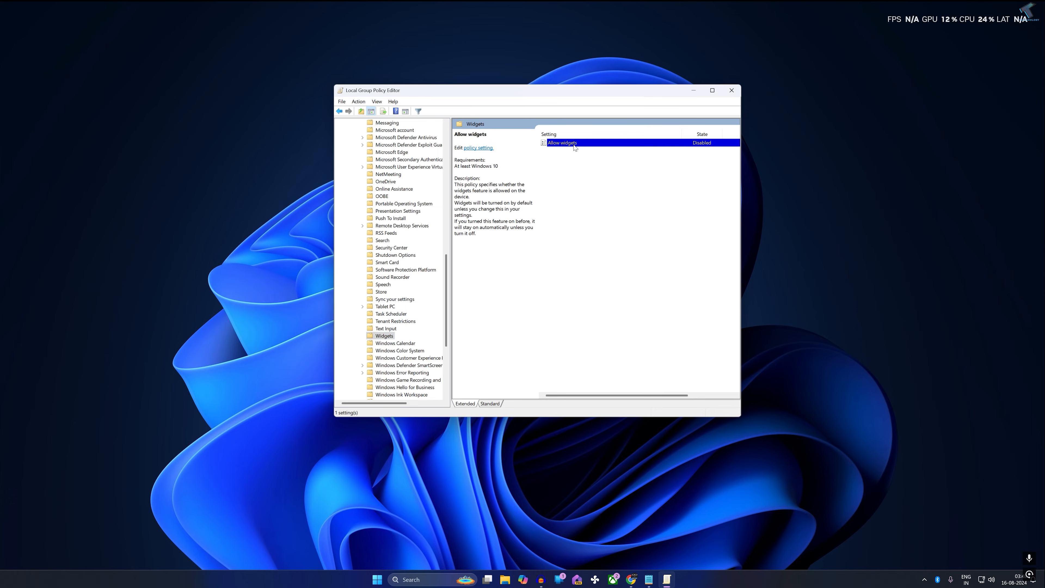
# - Set the Allow widgets policy to Not Configured and confirm with OK
pyautogui.doubleClick(562, 143)
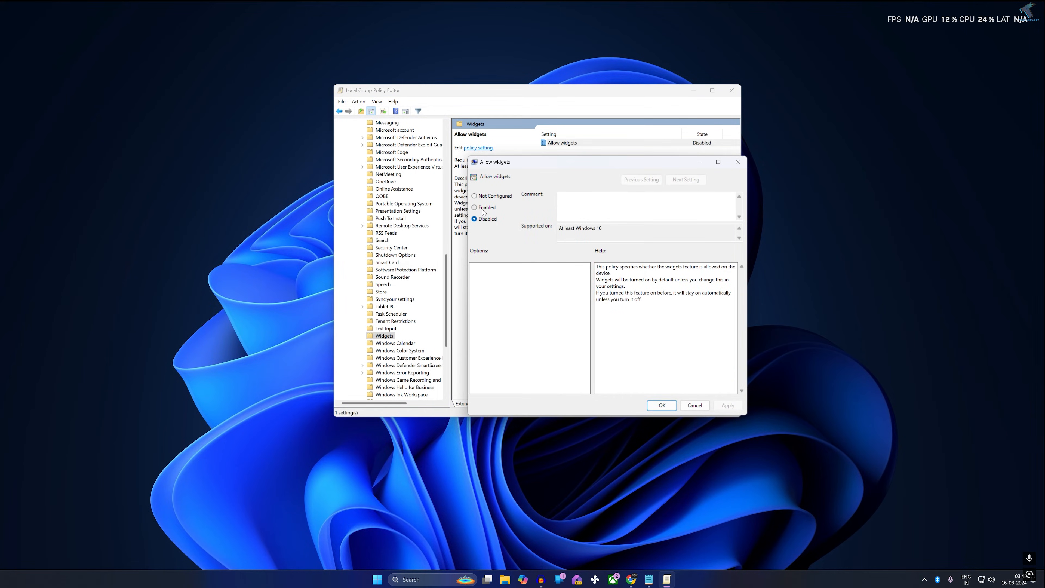
pyautogui.click(475, 207)
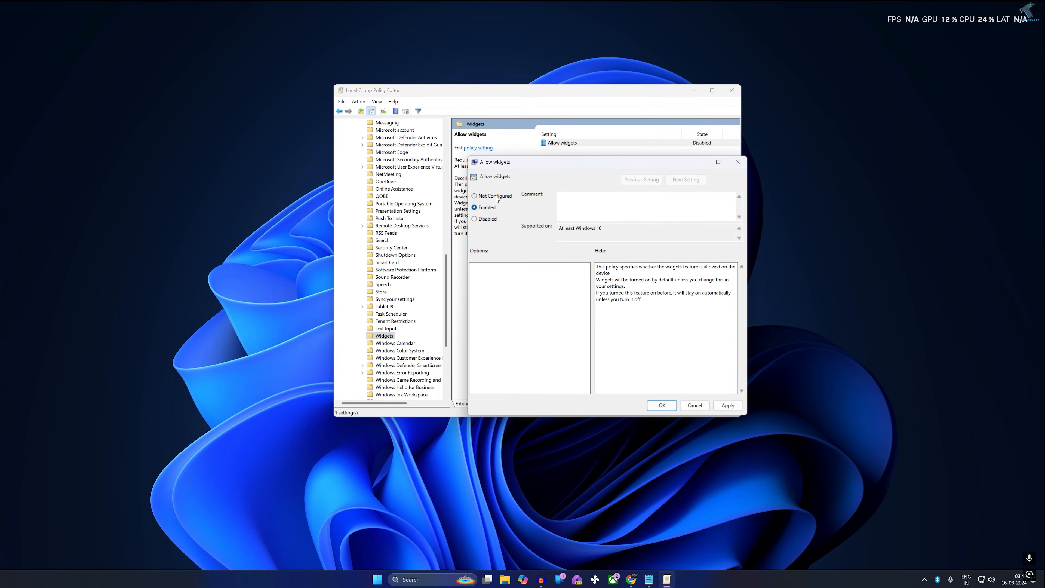
pyautogui.click(474, 195)
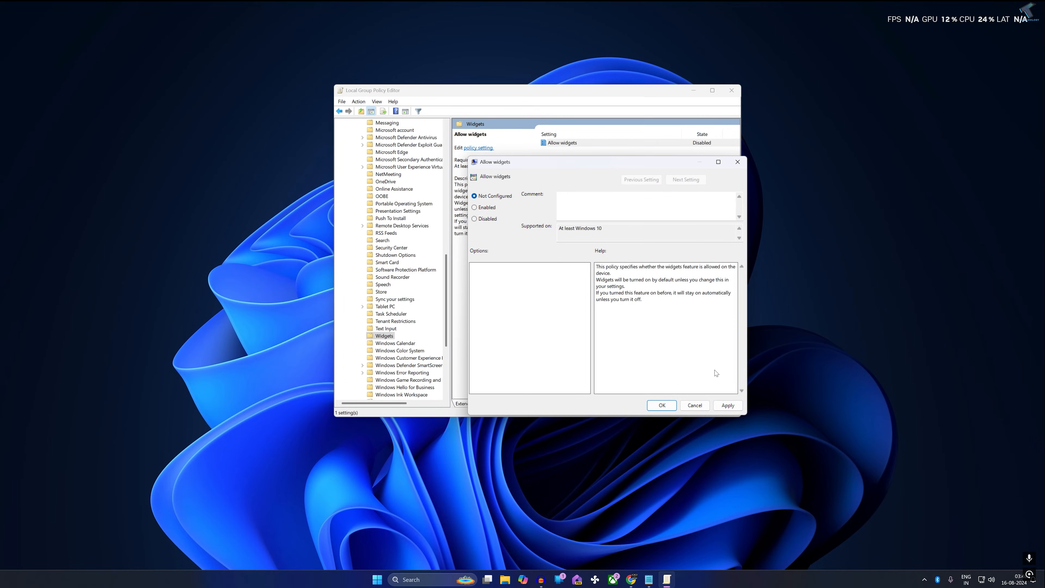
pyautogui.click(661, 405)
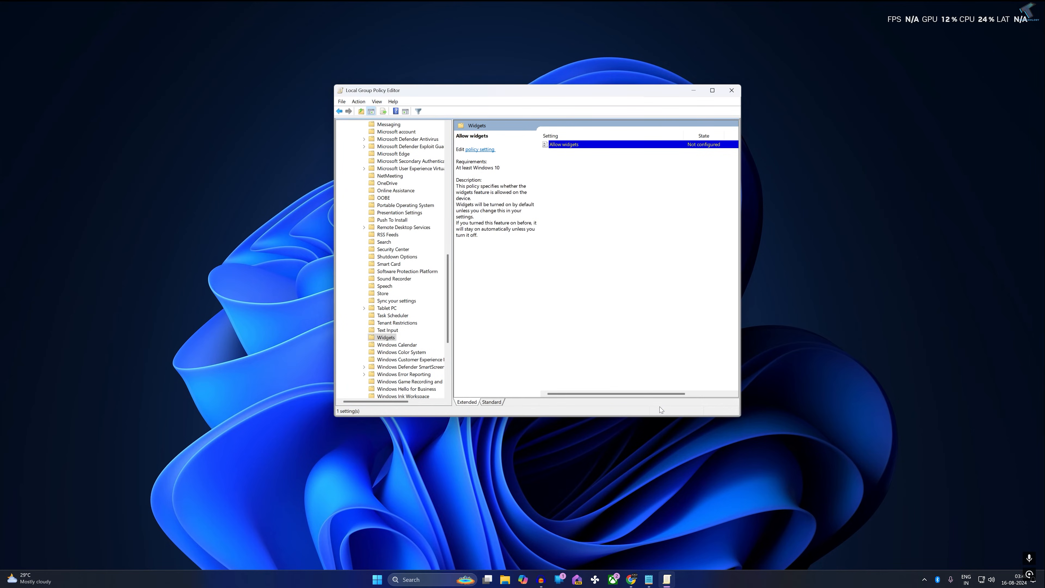
# - Close the Group Policy Editor and launch Windows Settings from Start
pyautogui.click(731, 90)
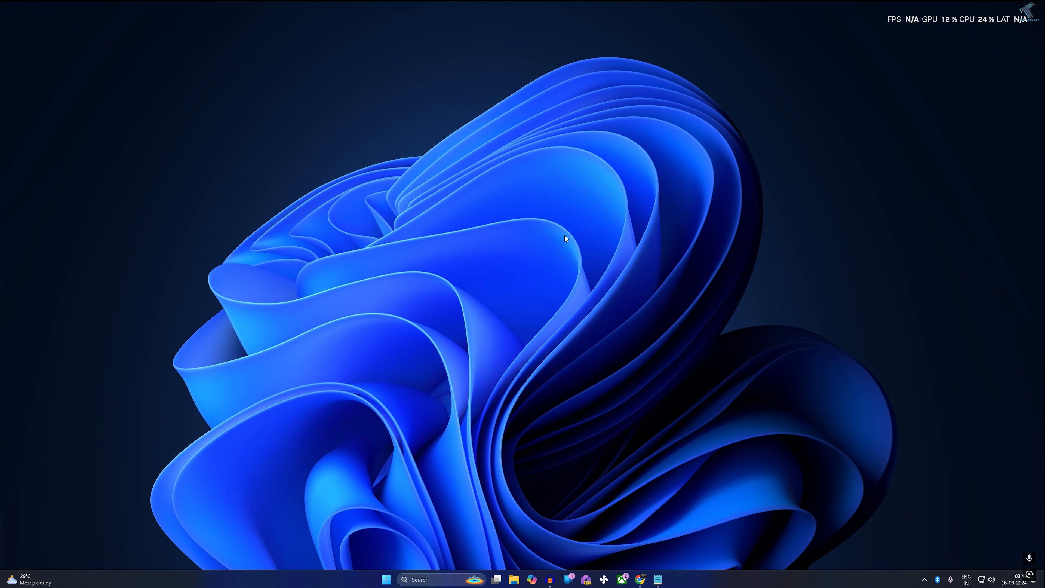
pyautogui.click(385, 579)
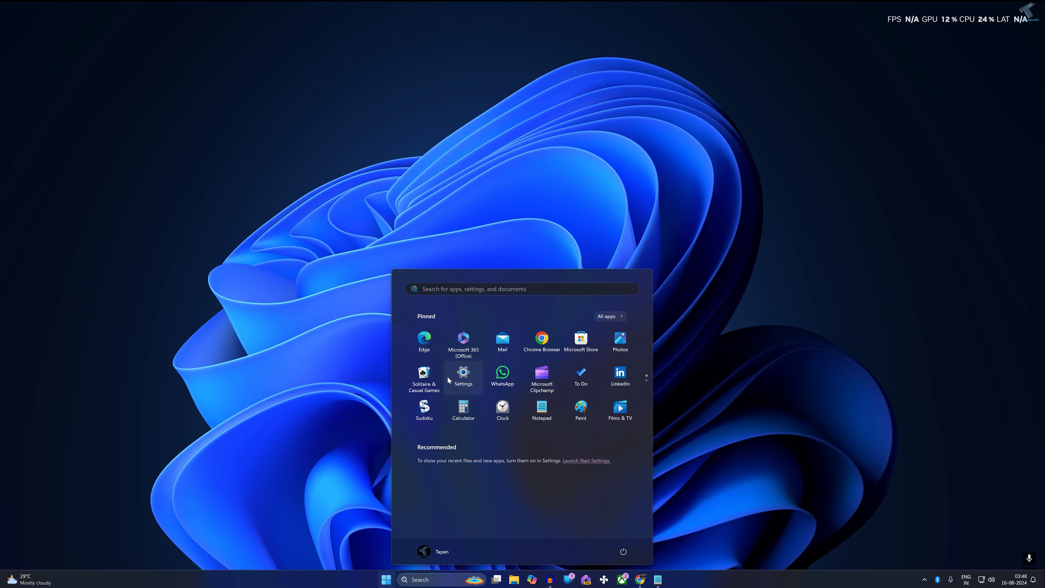
pyautogui.click(462, 375)
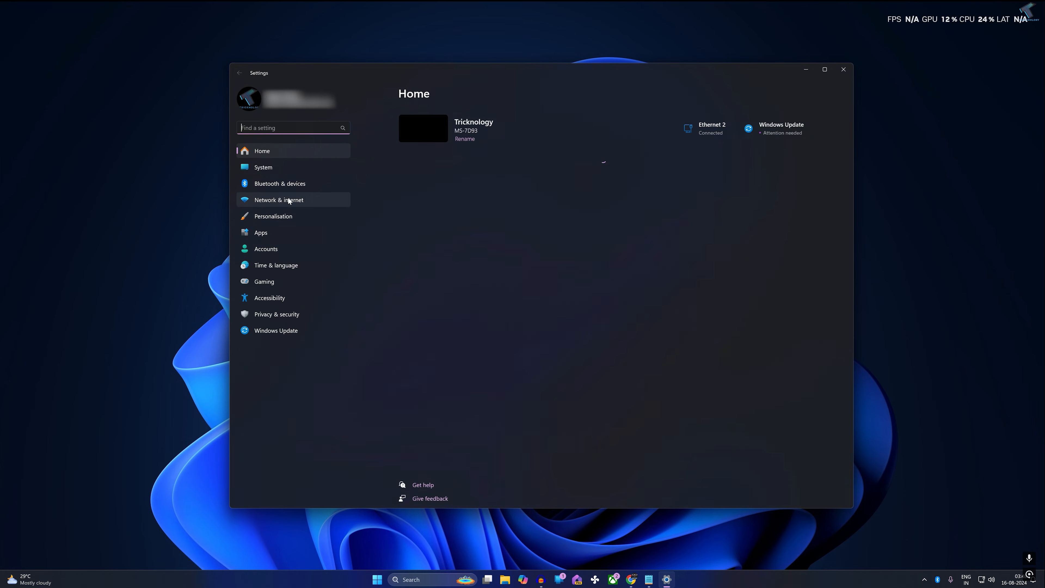
# - On the Taskbar page, switch the Widgets toggle off and back on, leaving it on
pyautogui.click(272, 216)
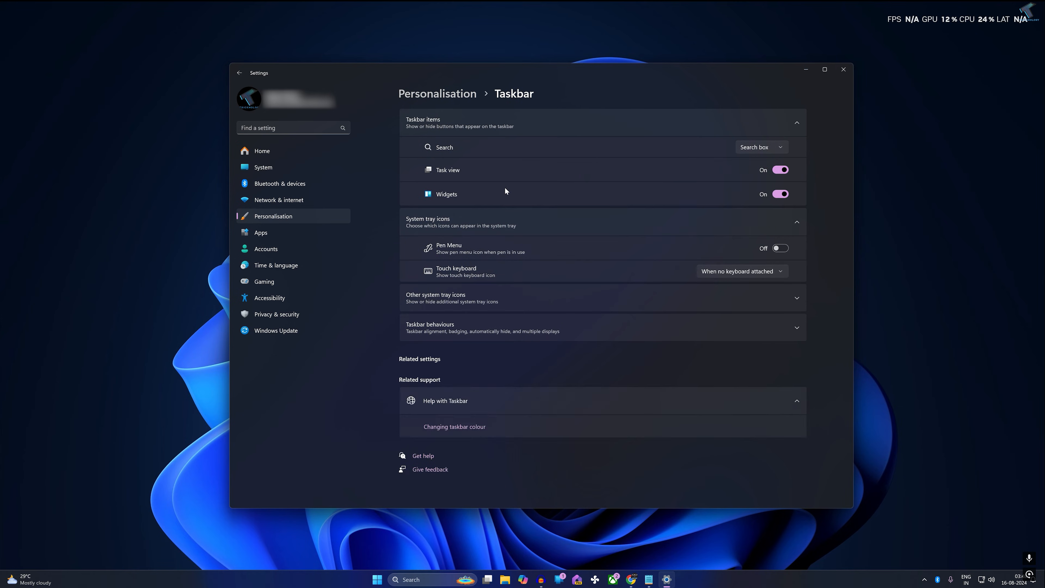
pyautogui.click(778, 194)
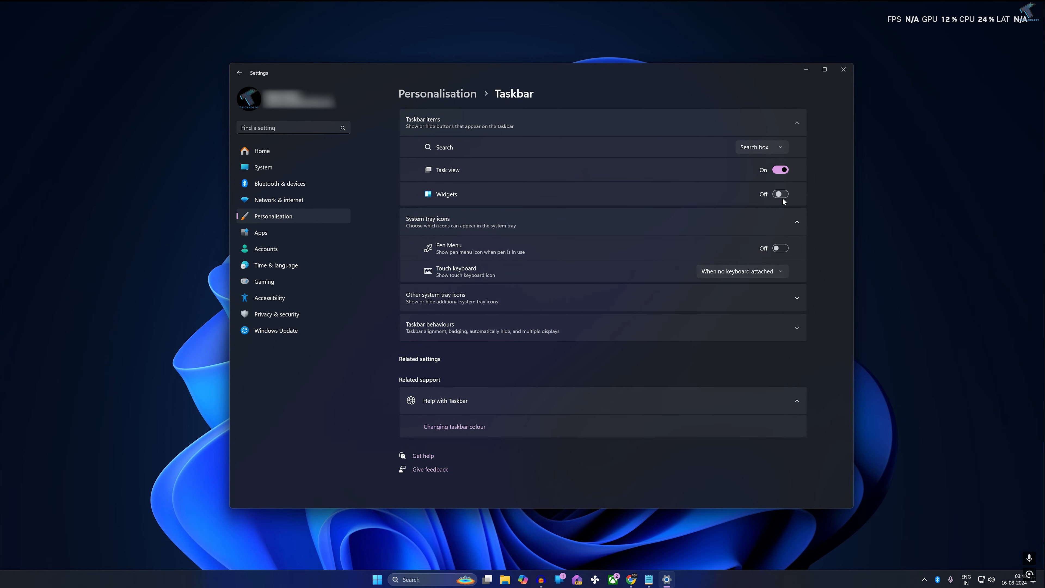
pyautogui.click(779, 194)
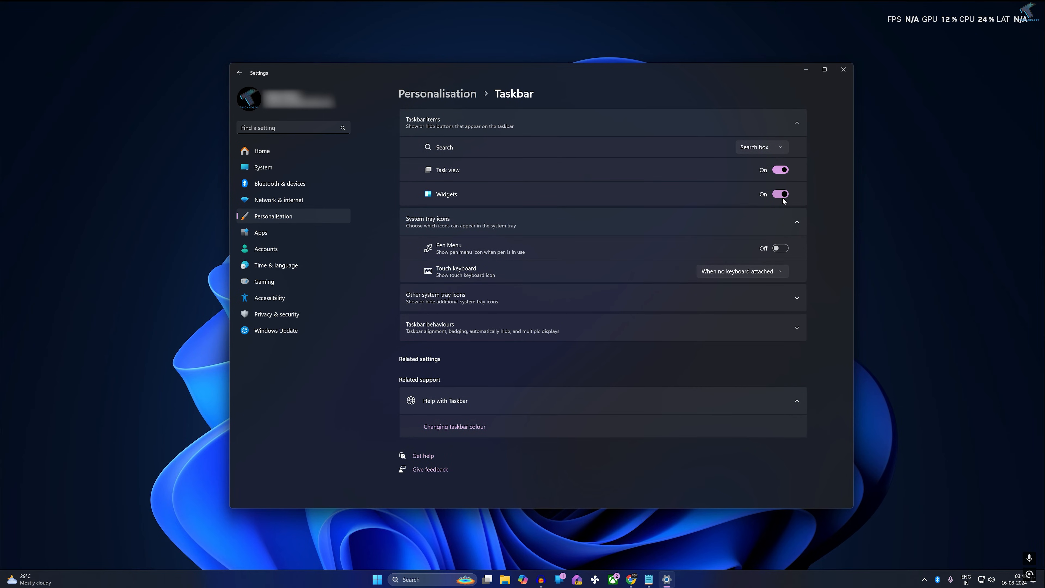